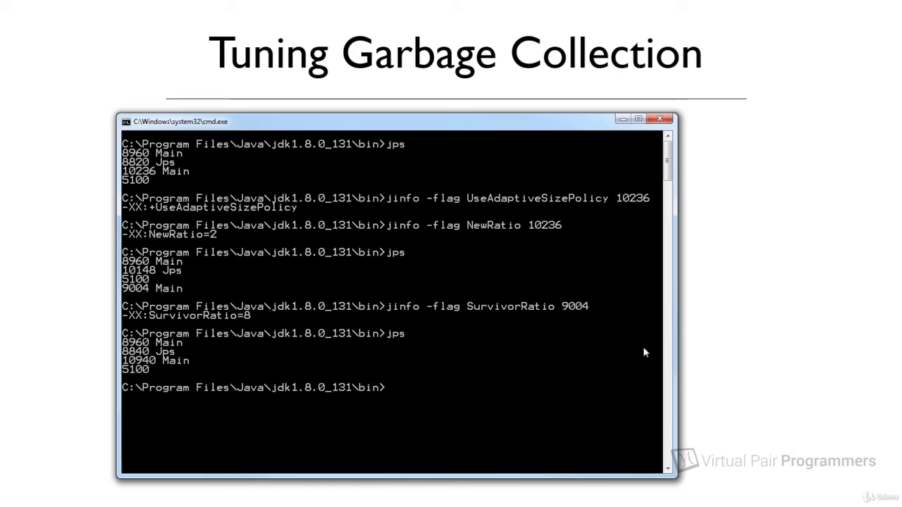
type("jinfo -flag NewRatio 1")
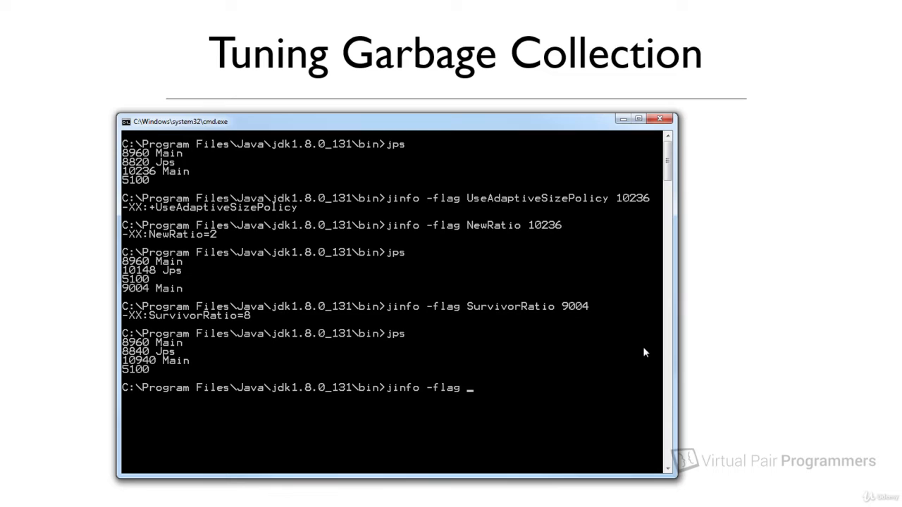
type("MaxTenurin")
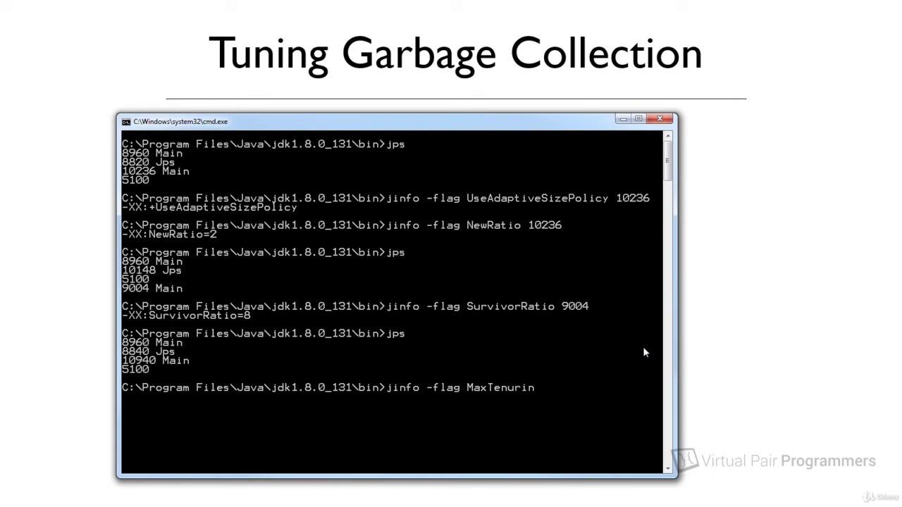